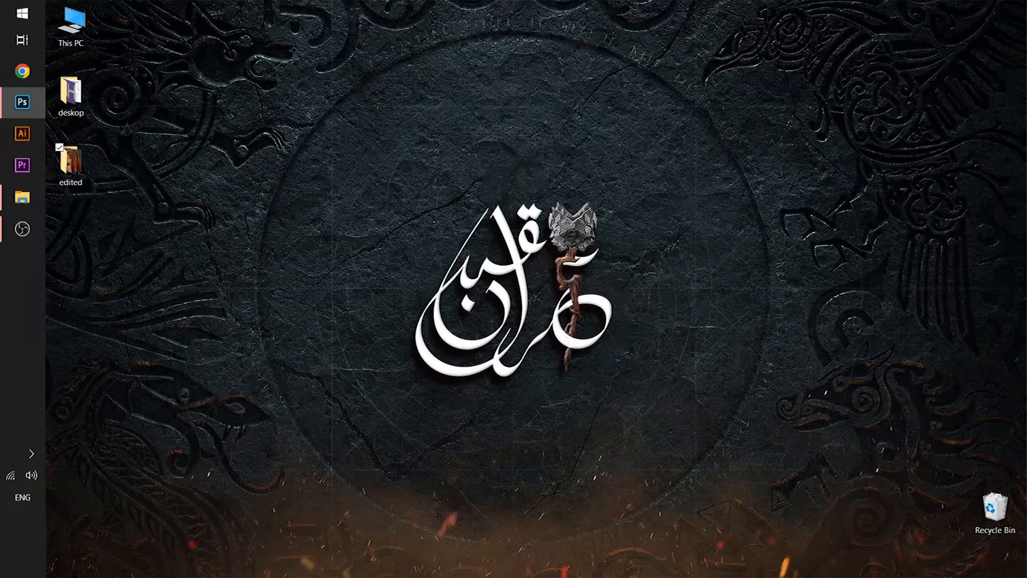
Step: Launch Photoshop and open the 'watermark' photo from Desktop > edited
left_click(21, 102)
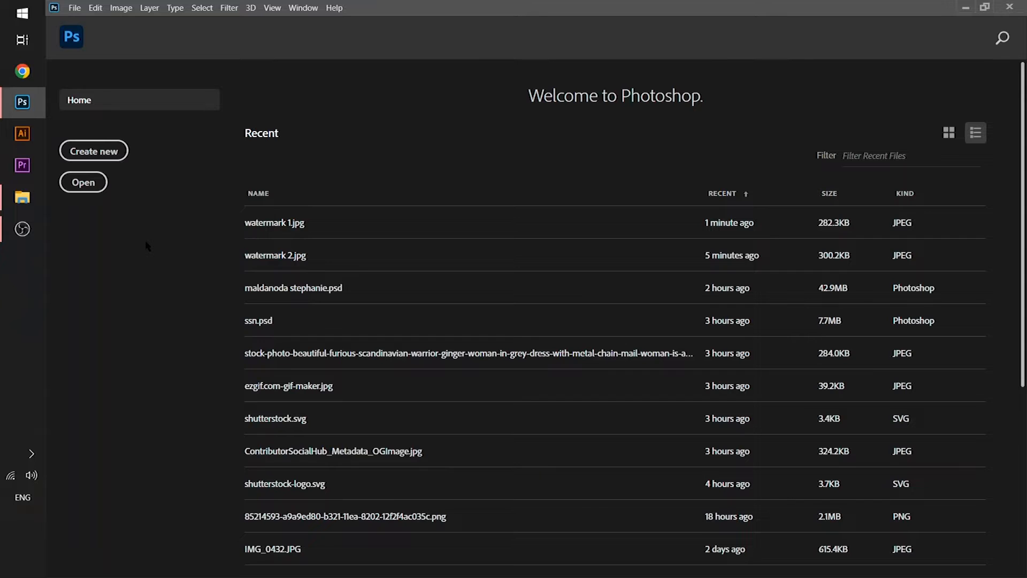
key("ctrl+o")
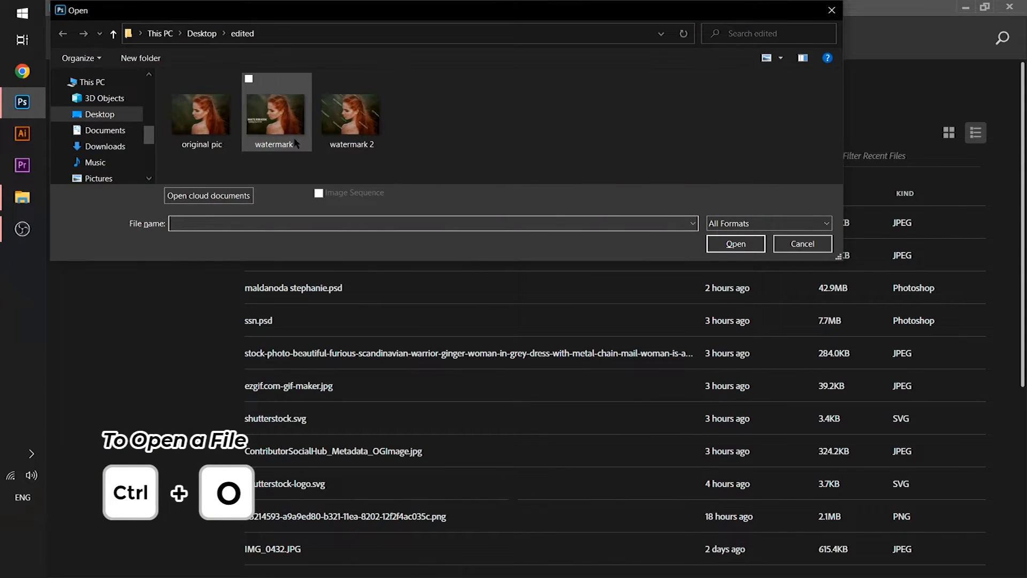
left_click(802, 243)
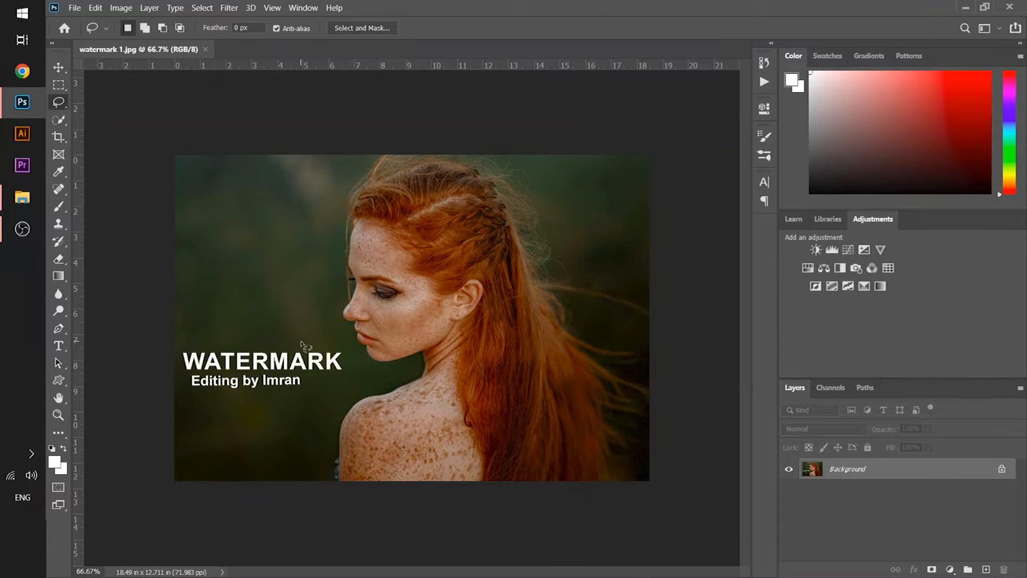
mouse_move(315, 345)
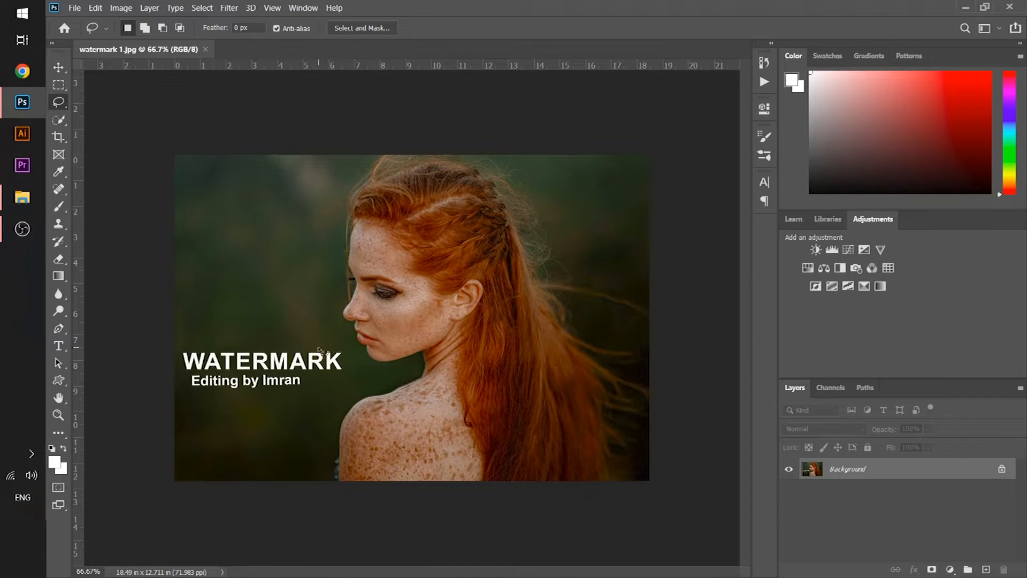
mouse_move(106, 262)
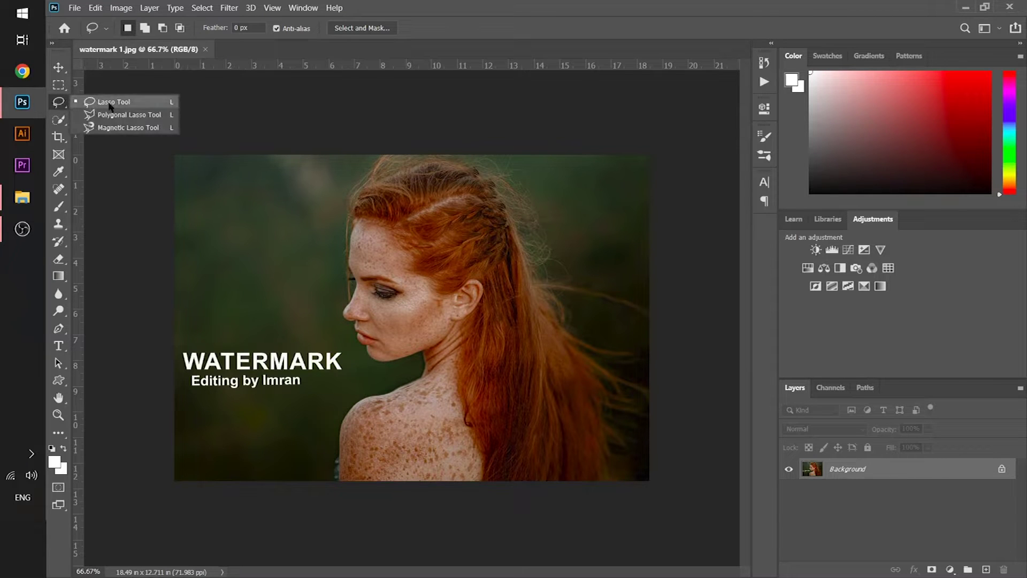
mouse_move(121, 115)
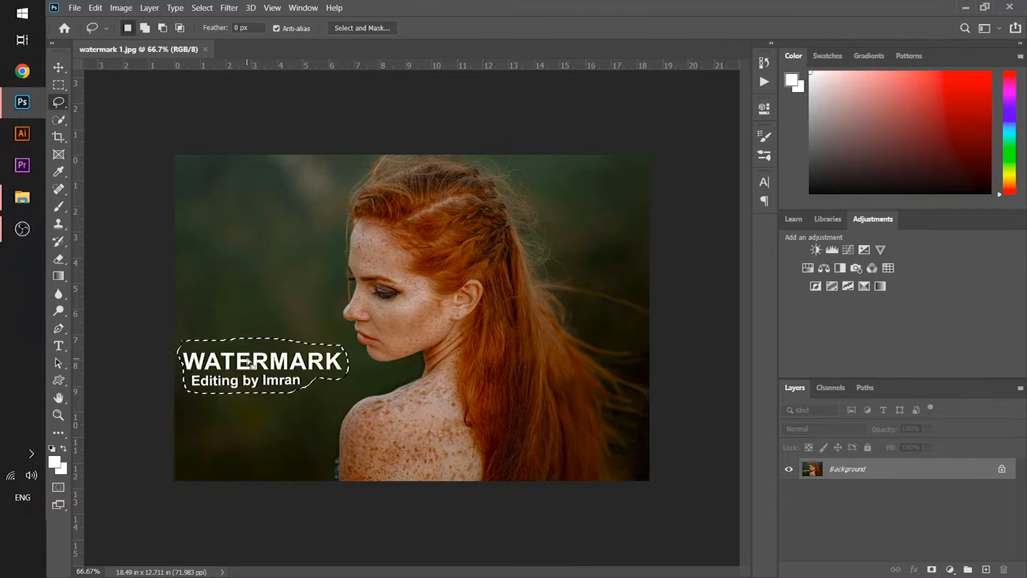
Step: Apply a Content-Aware Fill to the lassoed watermark text
right_click(262, 364)
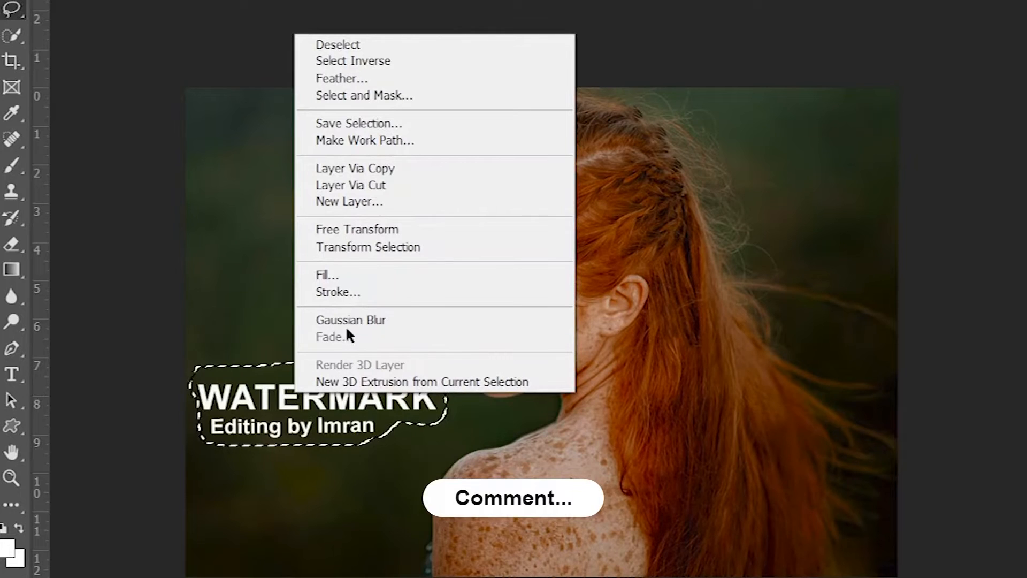
mouse_move(336, 275)
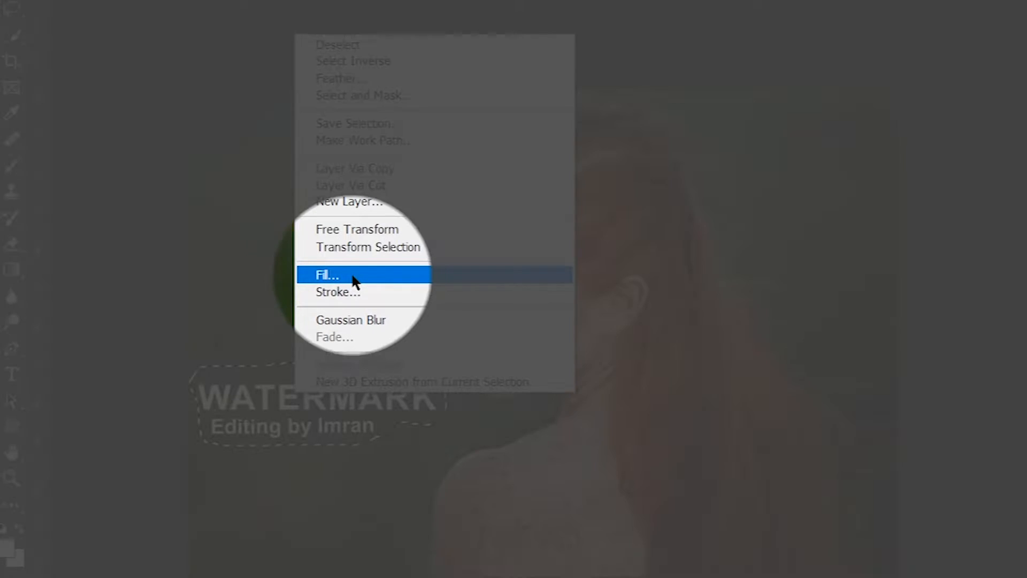
left_click(327, 275)
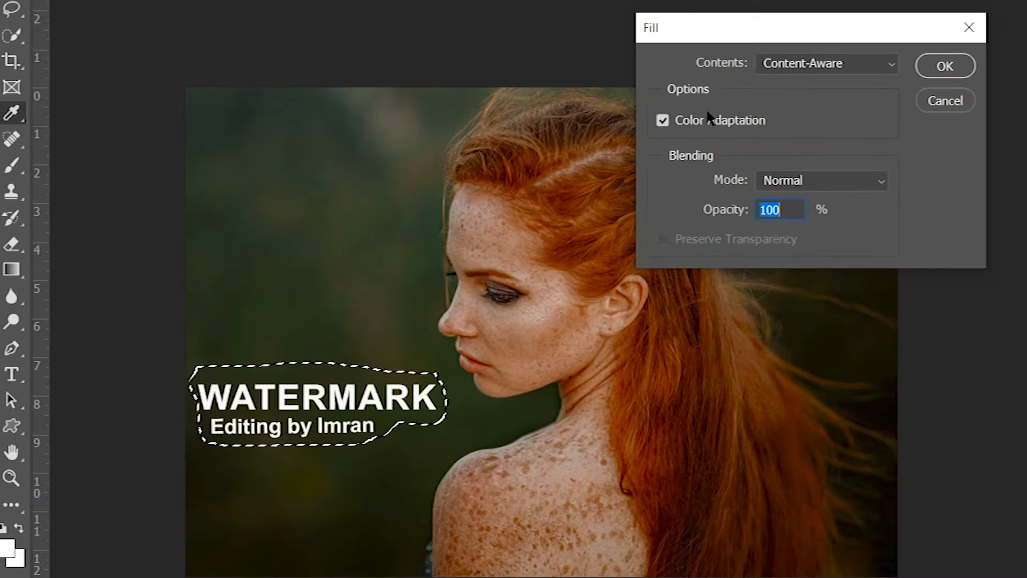
mouse_move(744, 79)
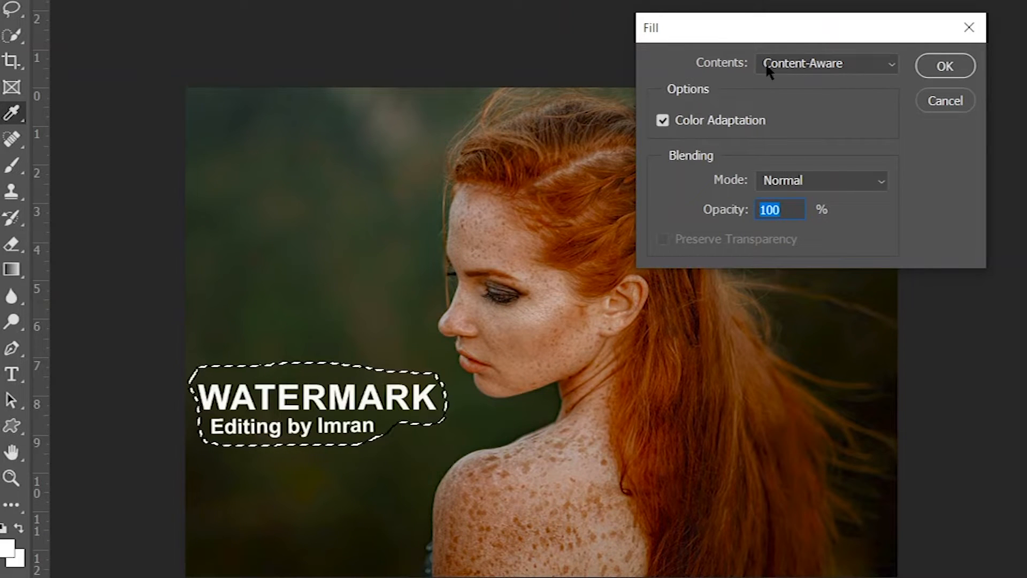
mouse_move(864, 77)
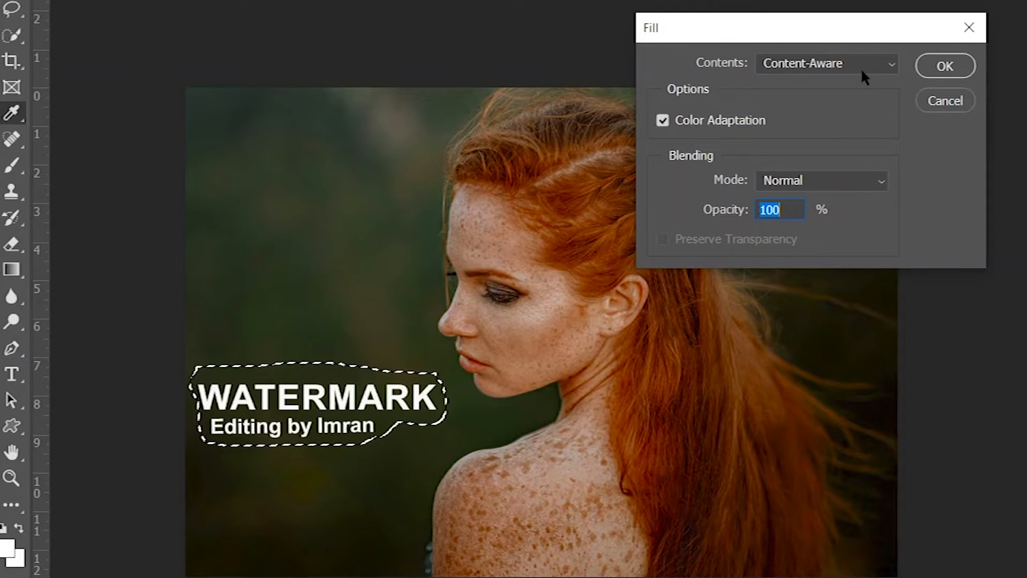
mouse_move(729, 195)
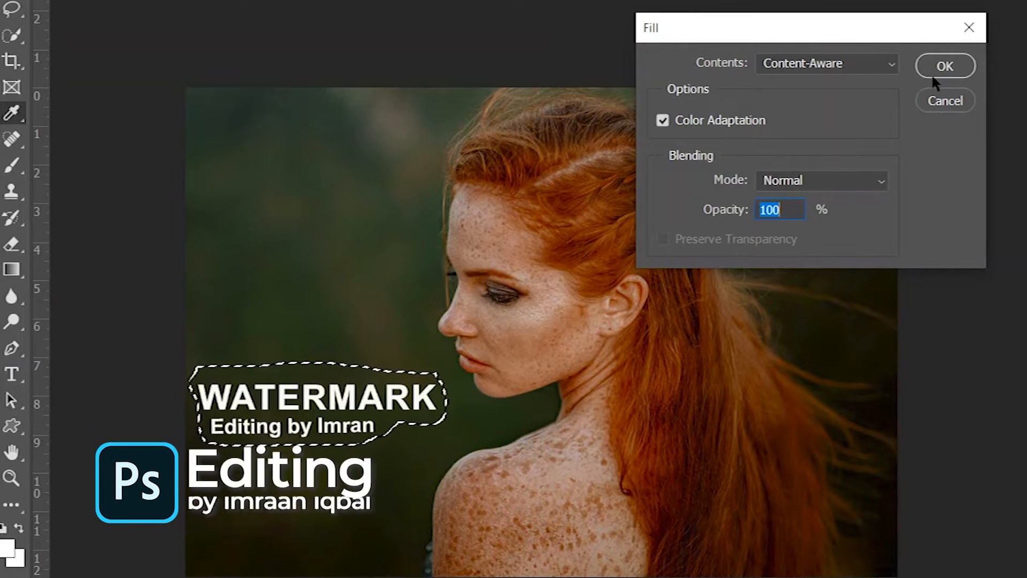
left_click(943, 66)
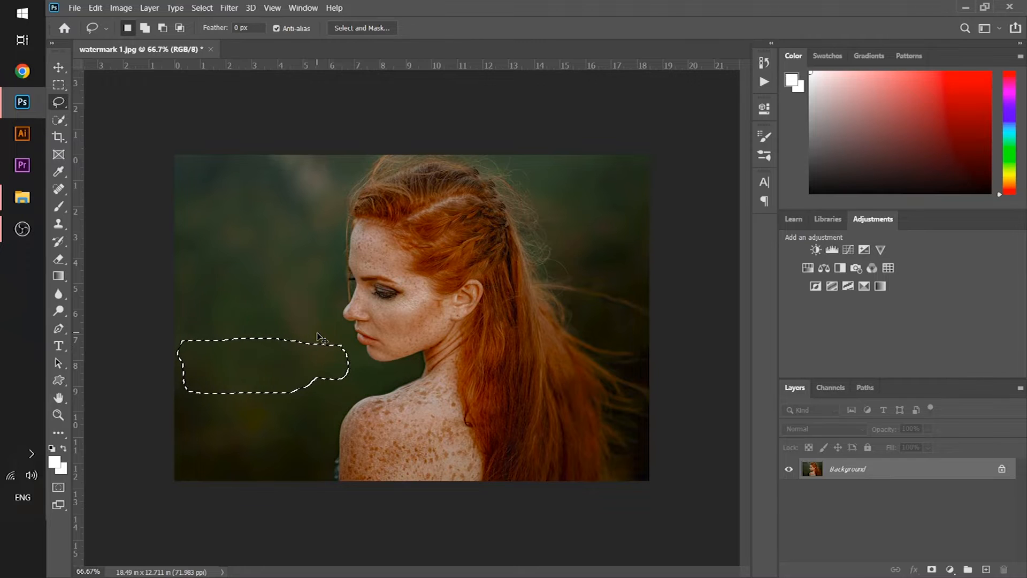
Step: Deselect the filled area with Ctrl+D
key("ctrl+d")
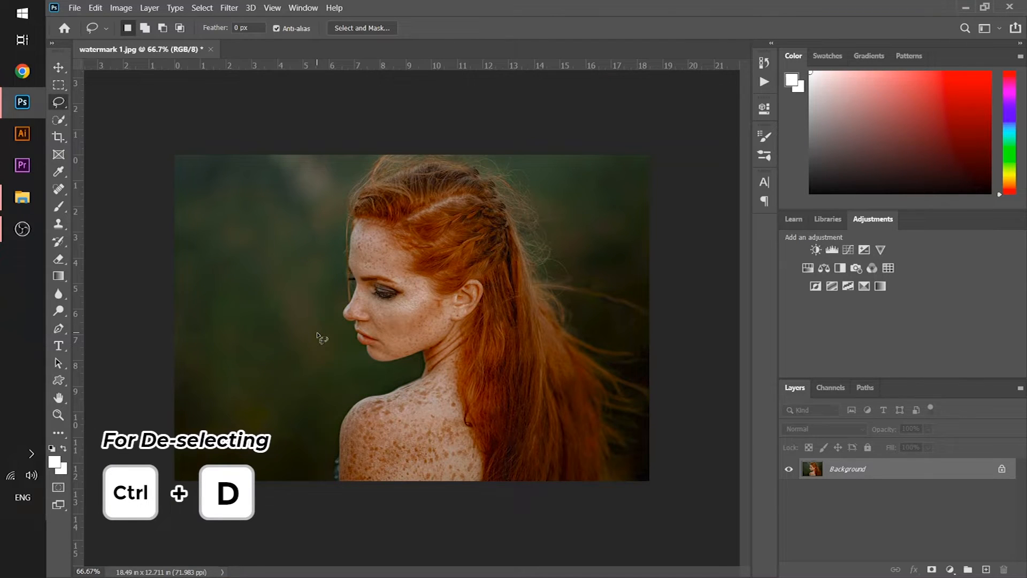
key("ctrl+d")
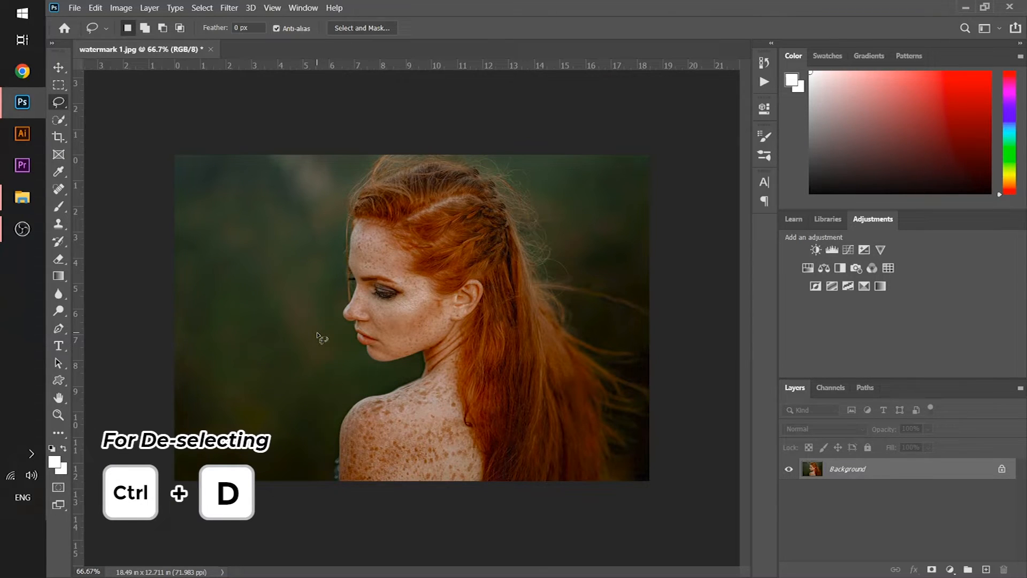
key("ctrl+d")
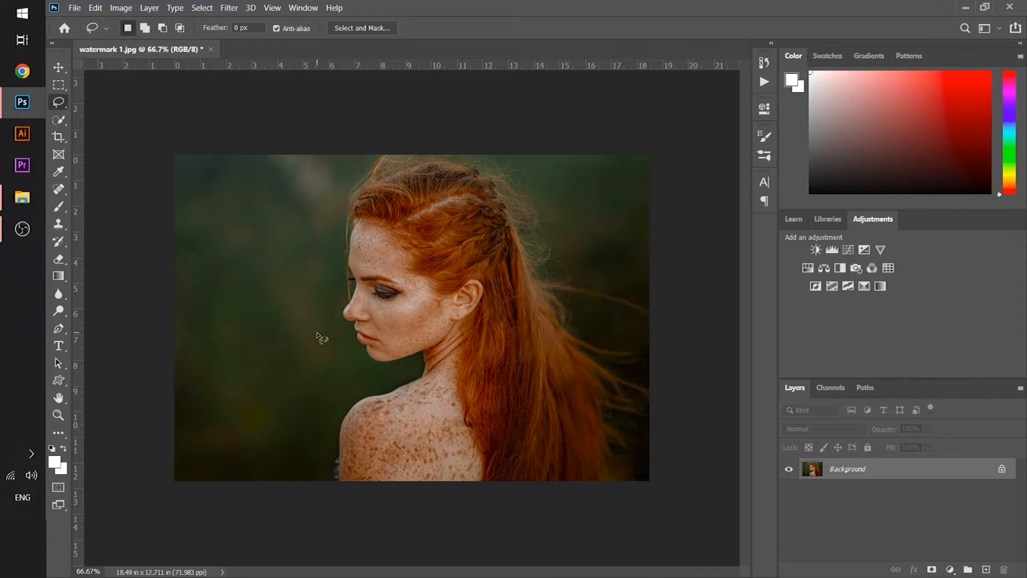
mouse_move(212, 55)
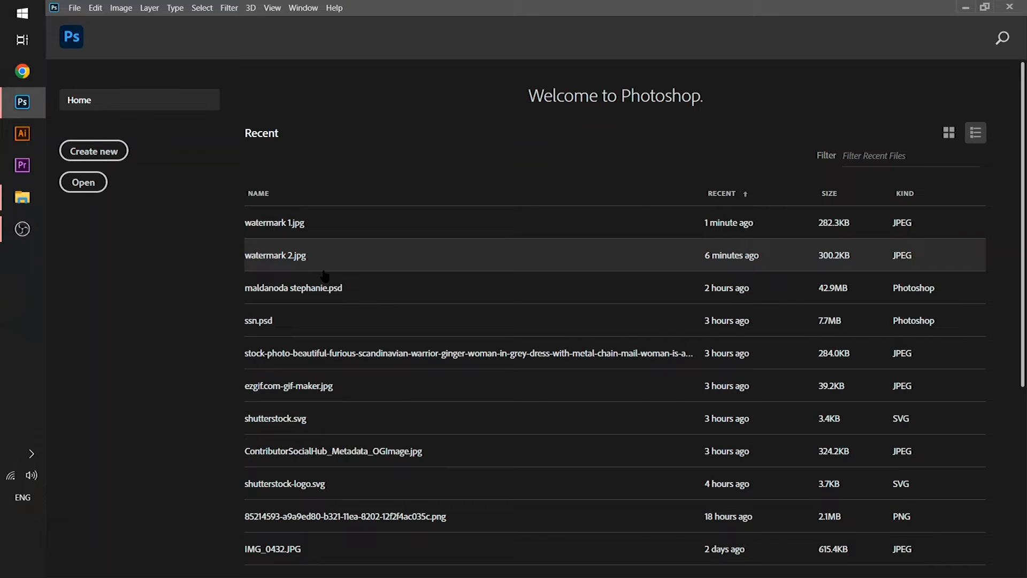
Step: Open watermark 2.jpg and lasso the top-left 'Editing by Imran' text
key("ctrl+o")
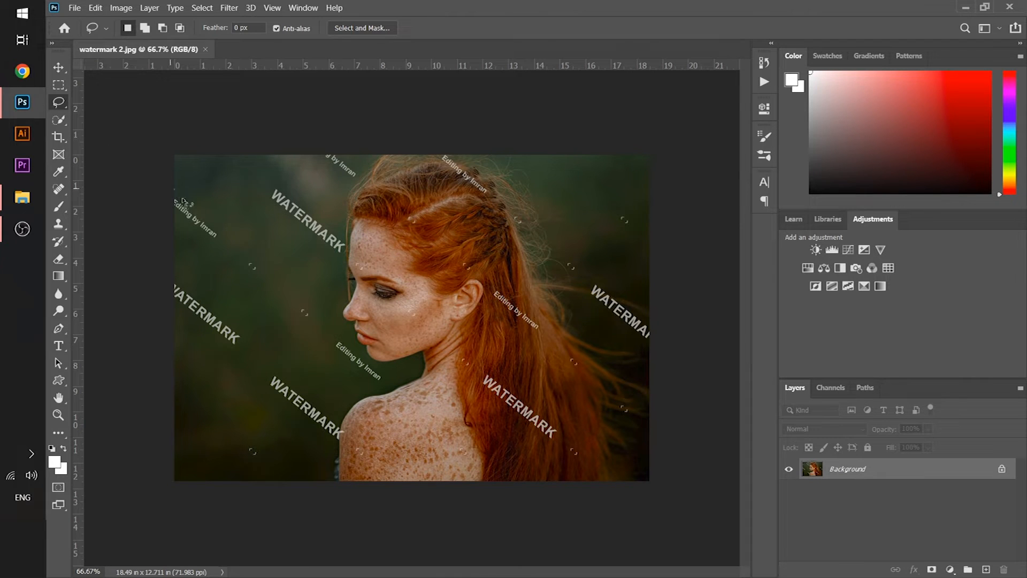
left_click_drag(170, 196, 216, 236)
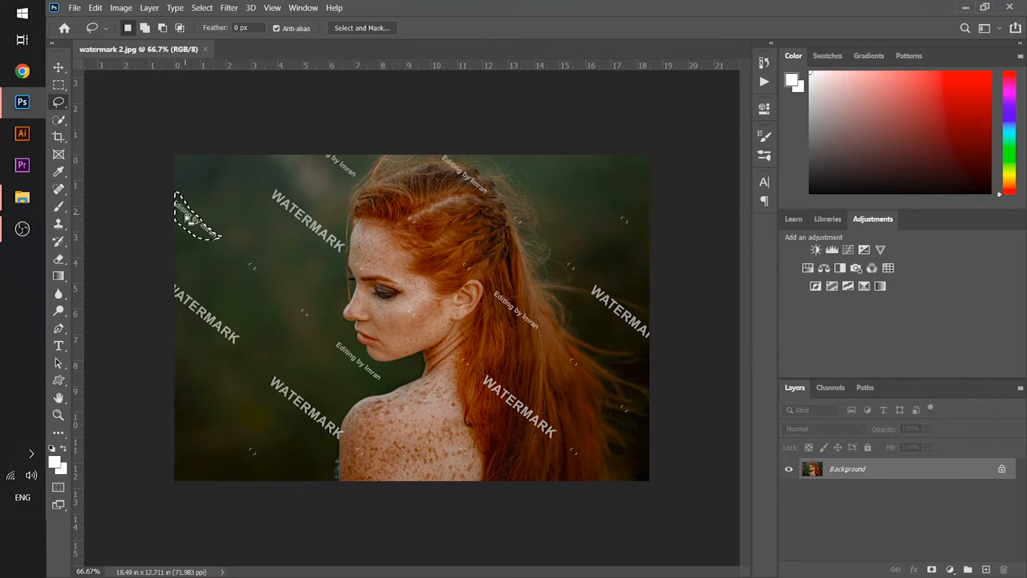
Step: Content-Aware Fill the top-left 'Editing by Imran' text selection
right_click(196, 216)
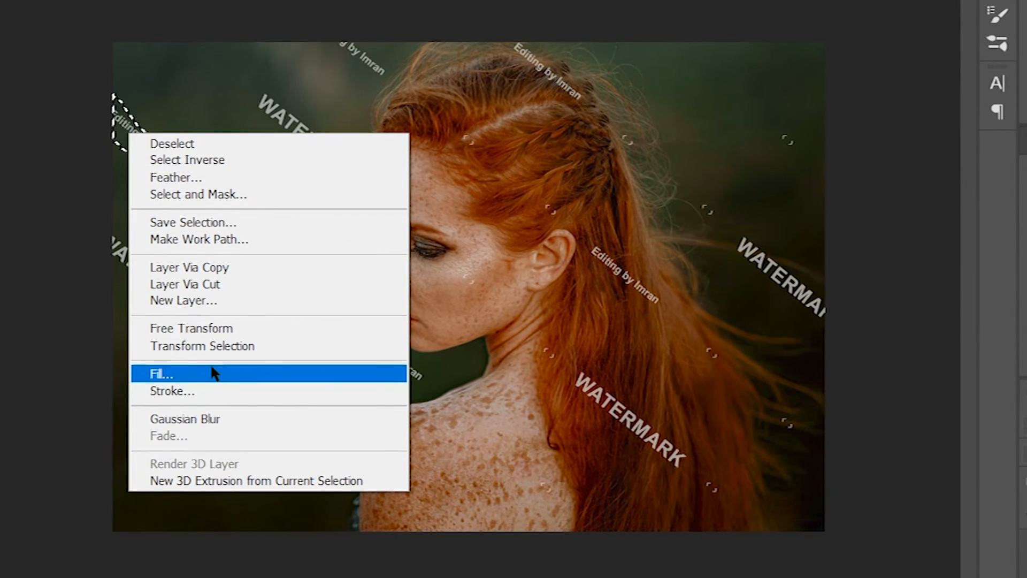
mouse_move(189, 373)
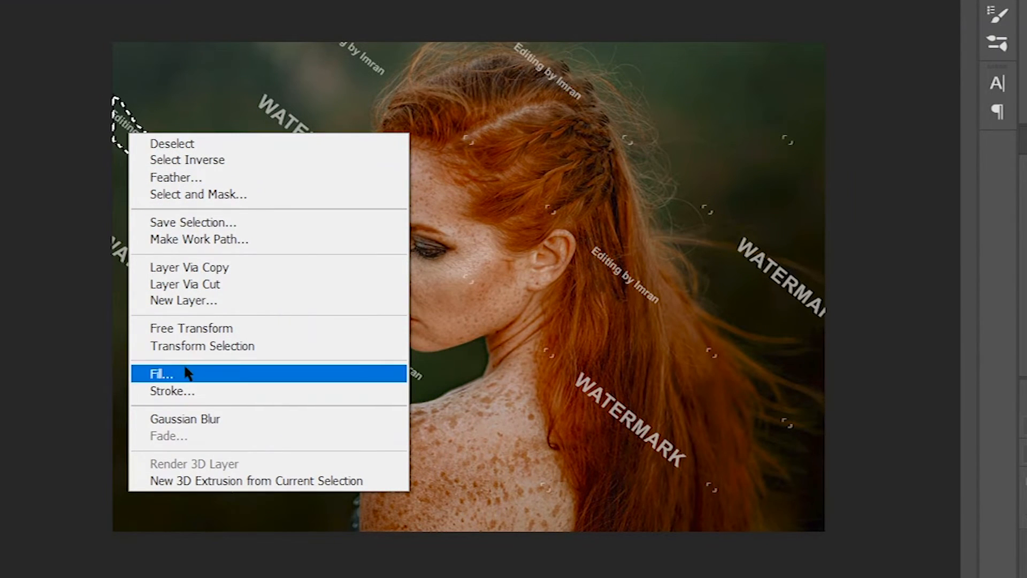
left_click(160, 373)
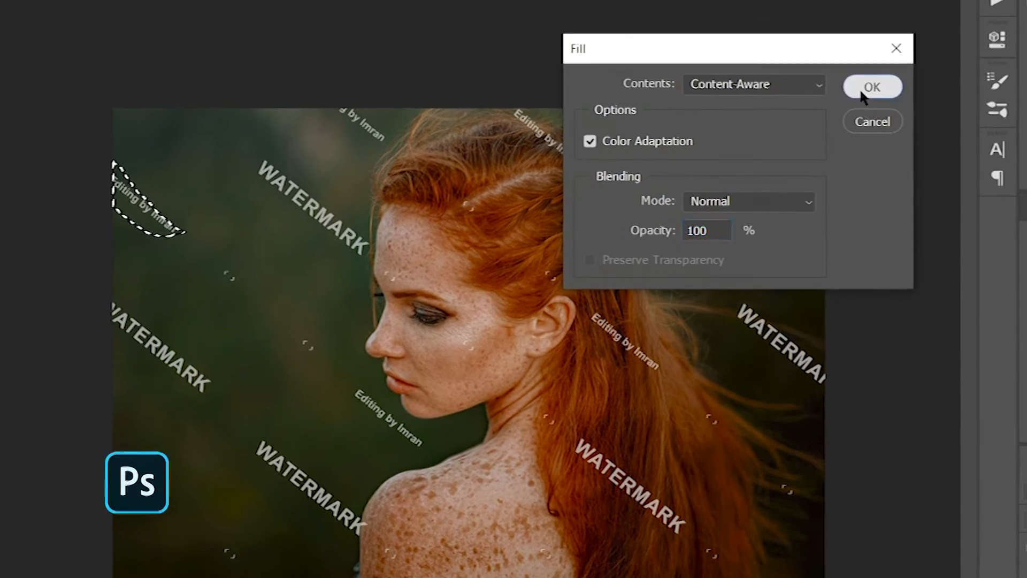
left_click(873, 86)
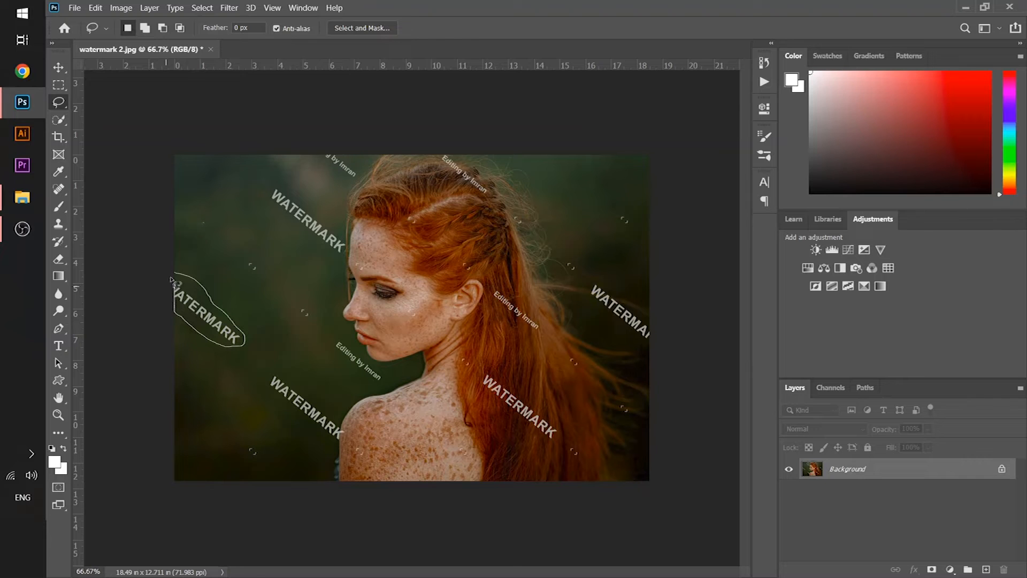
Step: Content-Aware Fill the small spot selected on the left edge
right_click(196, 313)
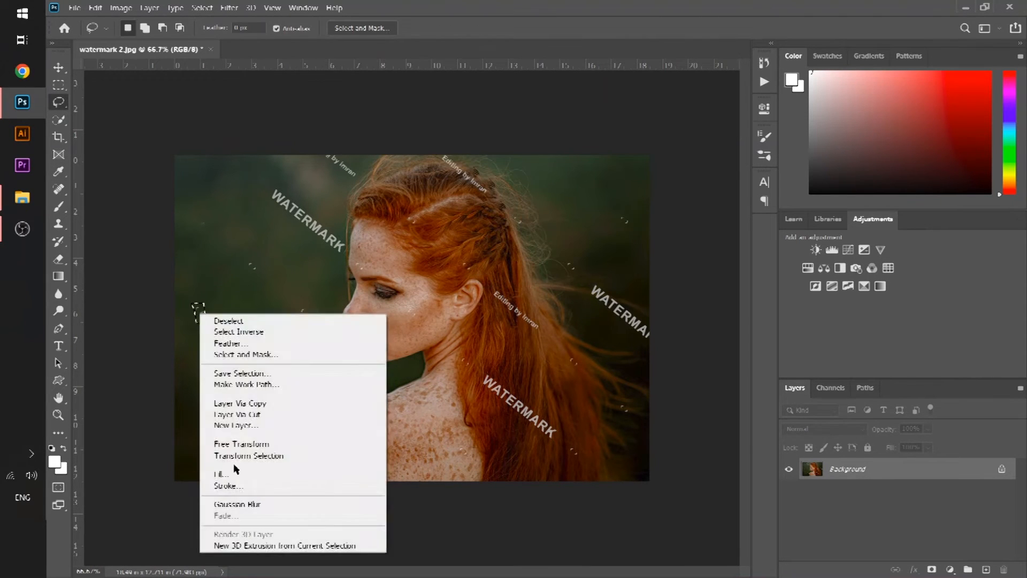
left_click(222, 473)
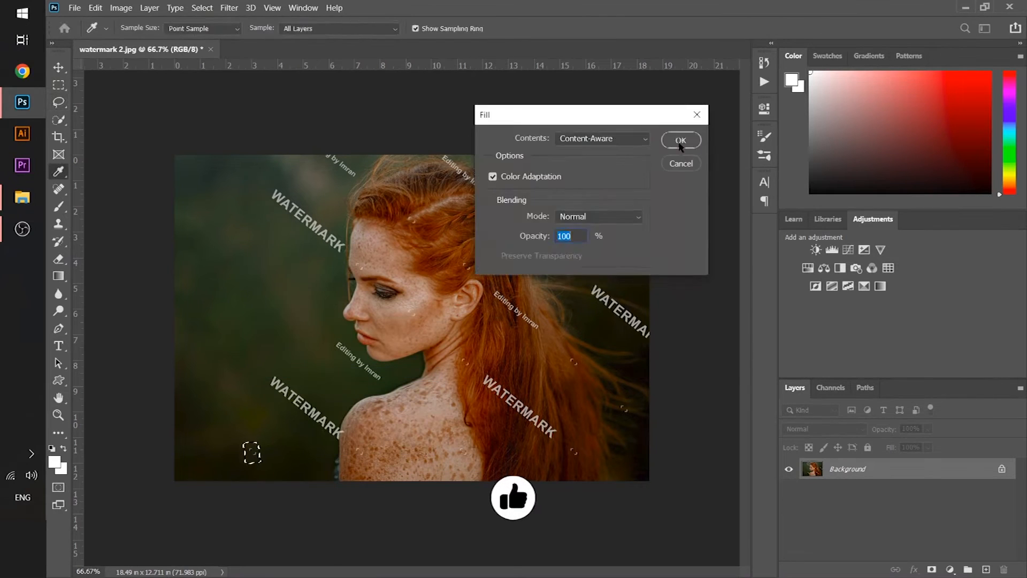
left_click(680, 141)
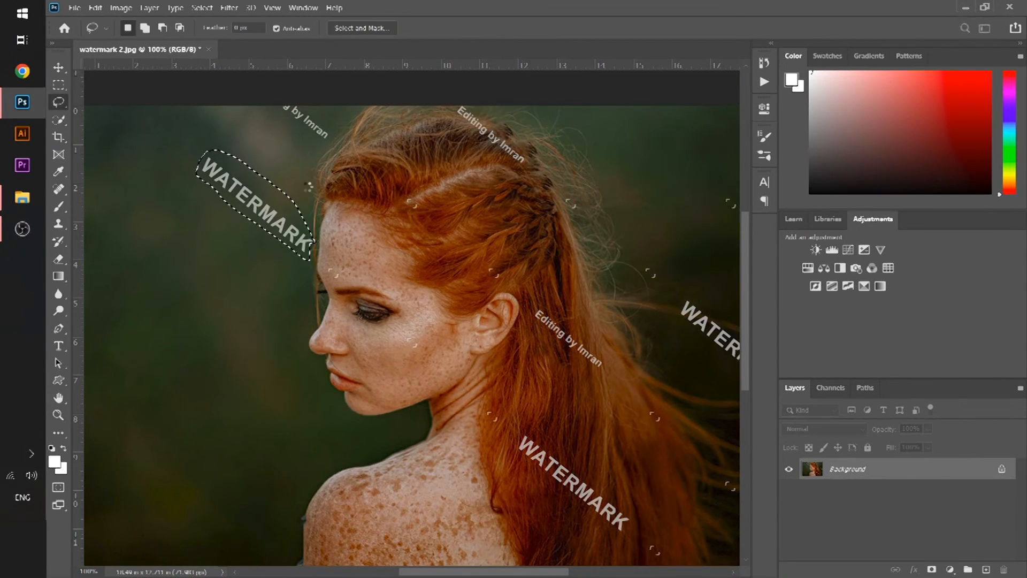
Step: Zoom in and Content-Aware Fill the last watermark and specks
scroll("down", 3)
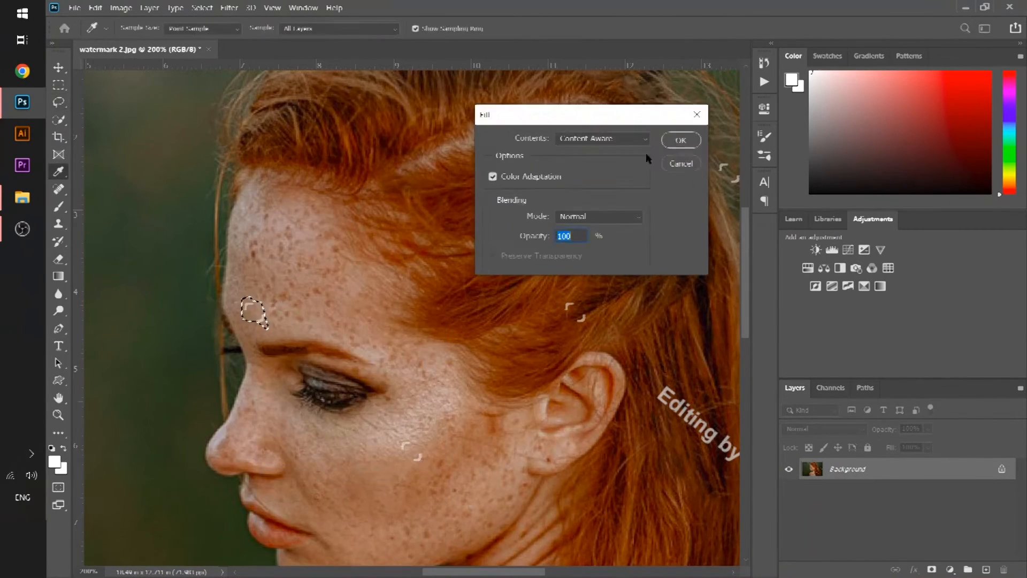
right_click(573, 312)
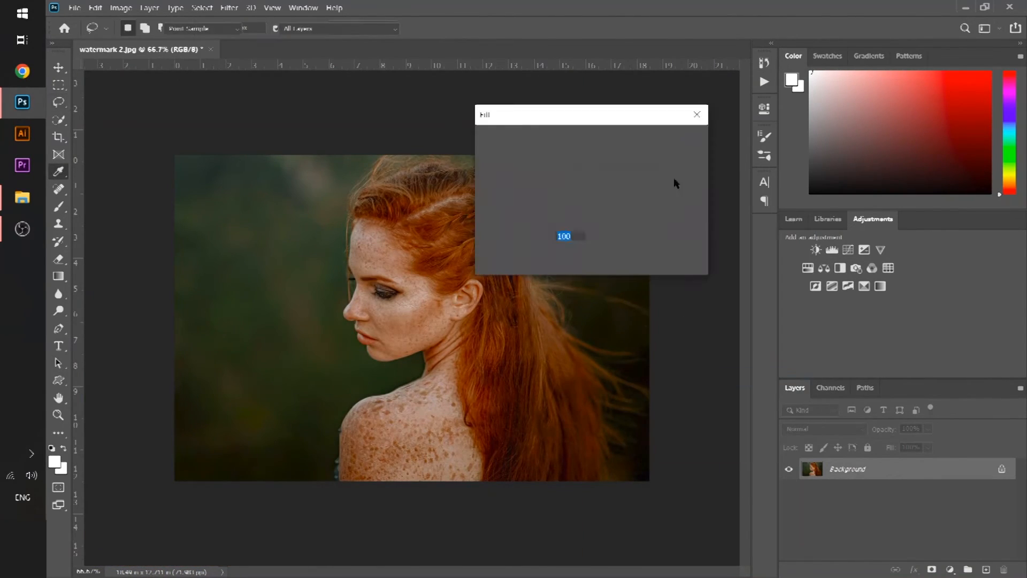
left_click(696, 114)
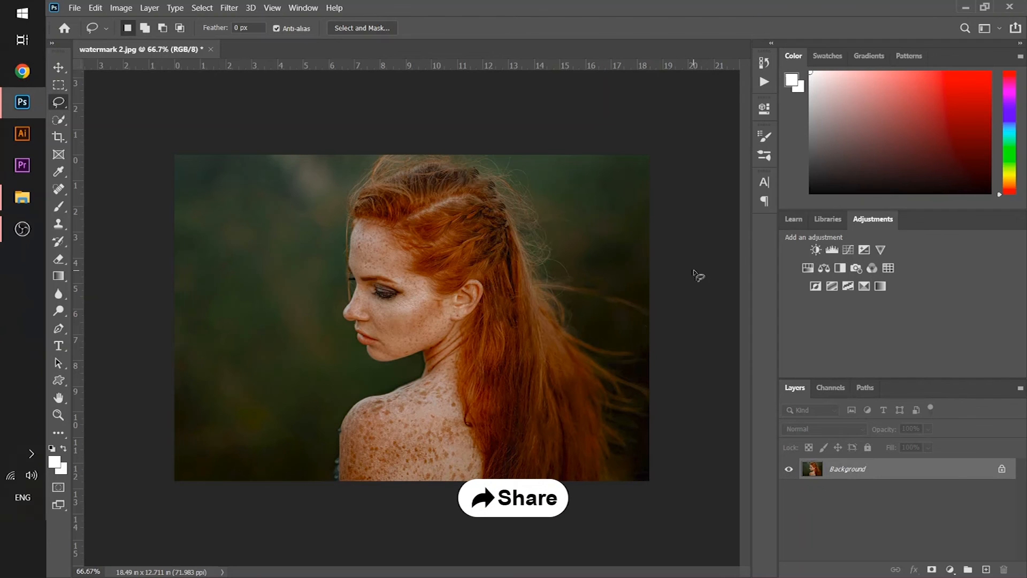
left_click(513, 497)
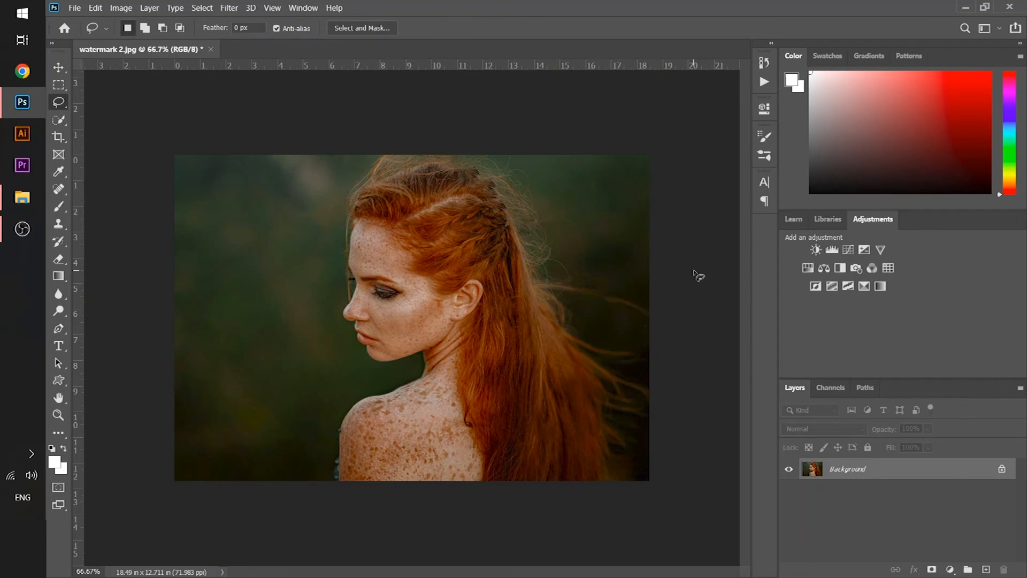